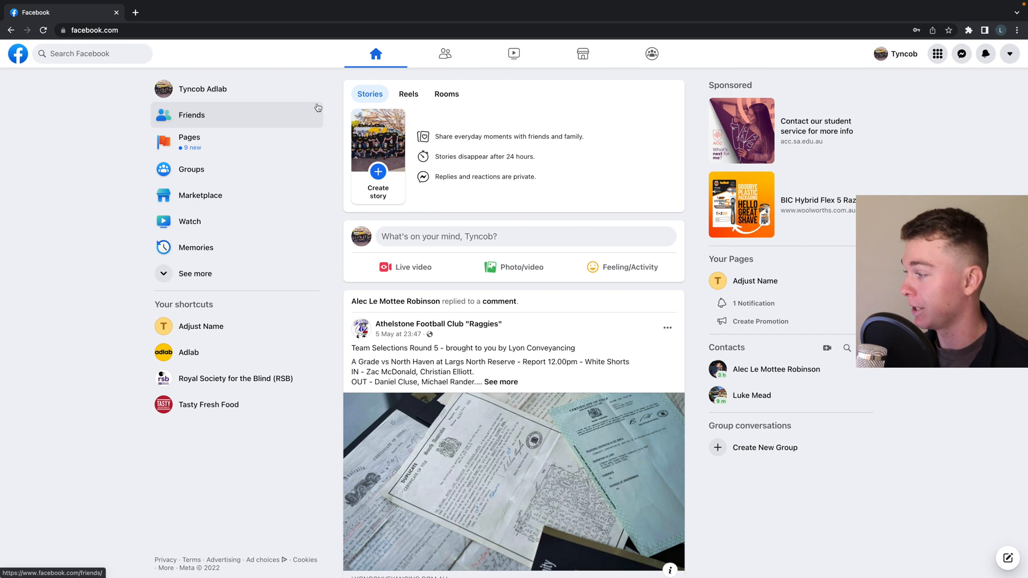
mouse_move(107, 329)
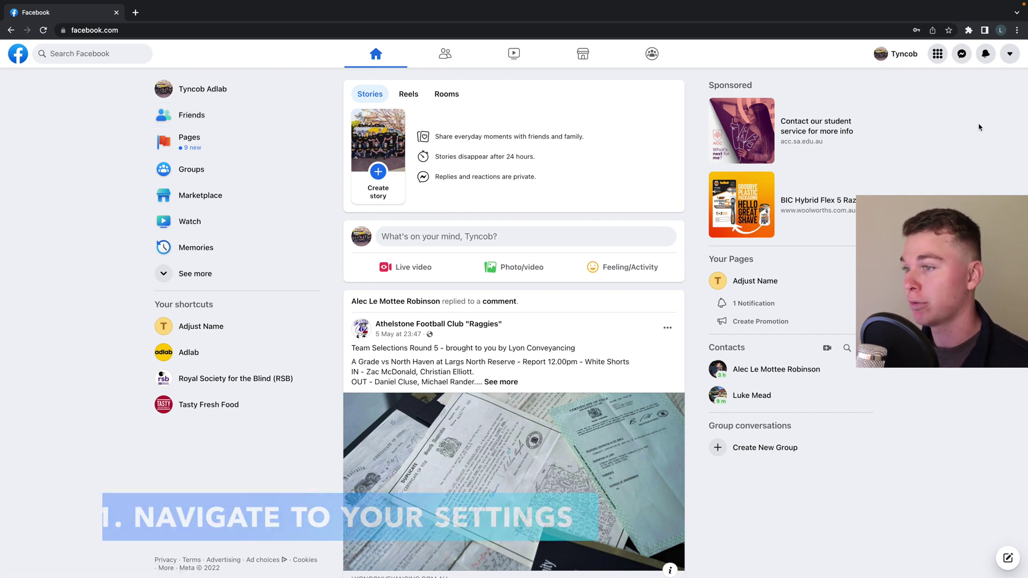
Reach the General Account Settings page via the account menu's Settings & privacy entry
left_click(1008, 54)
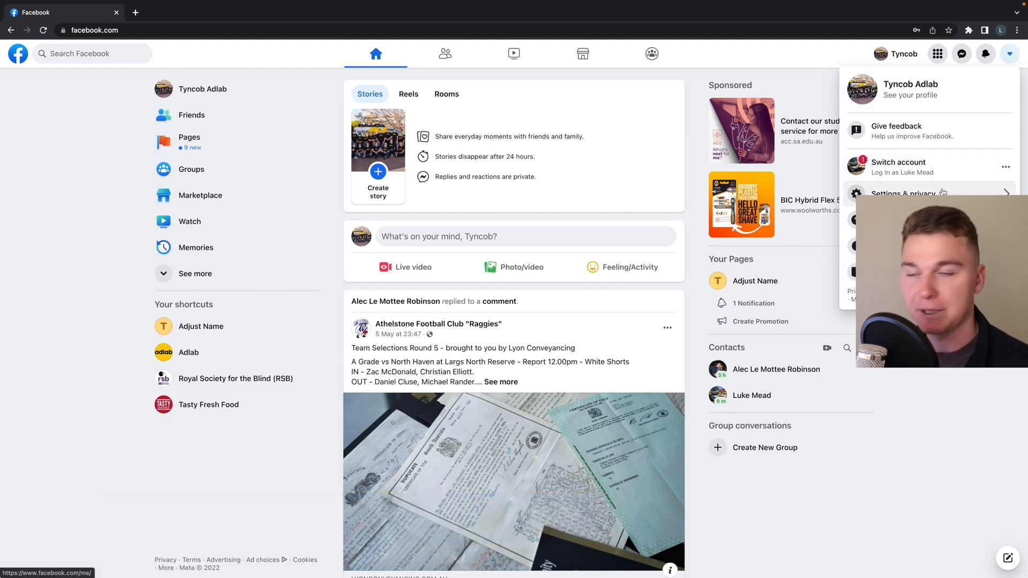
left_click(903, 193)
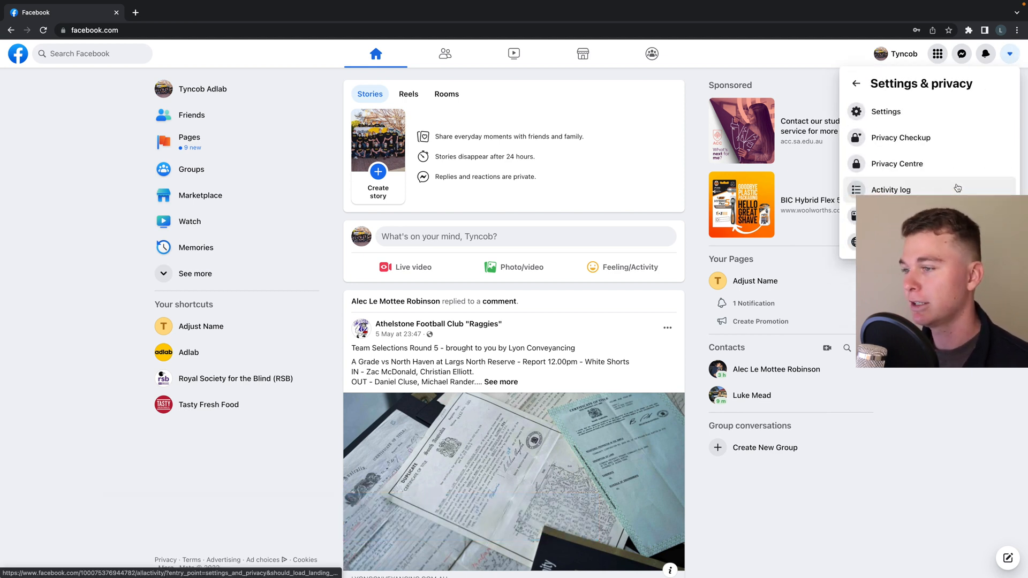
left_click(886, 111)
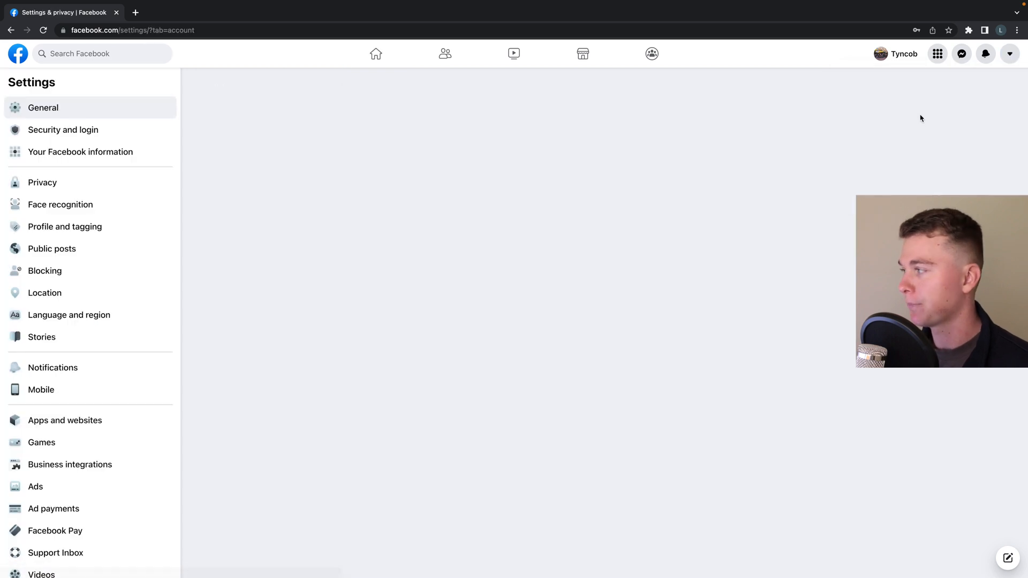
left_click(43, 107)
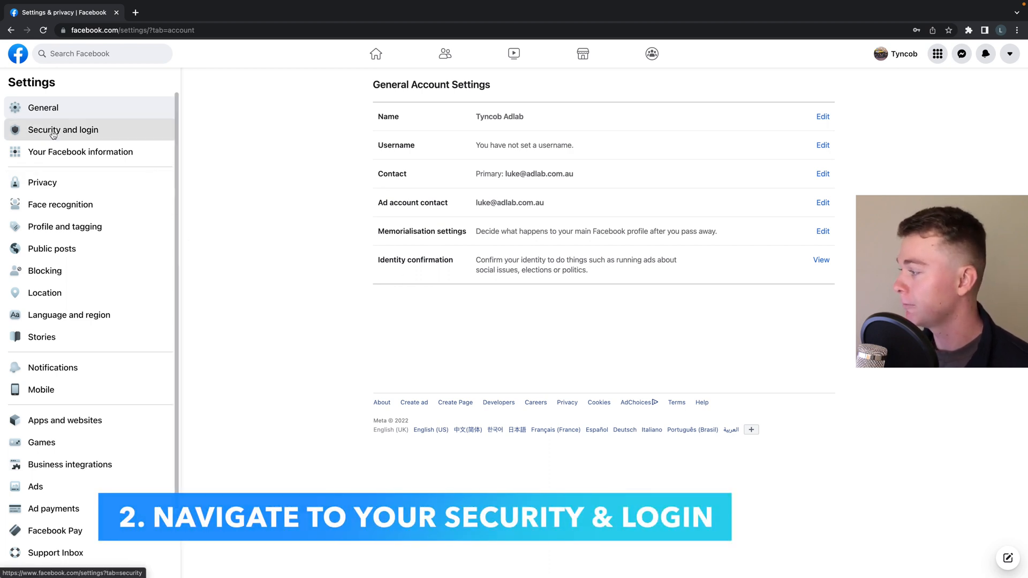
Show the Security and login settings and scroll through the password and two-factor options
left_click(55, 130)
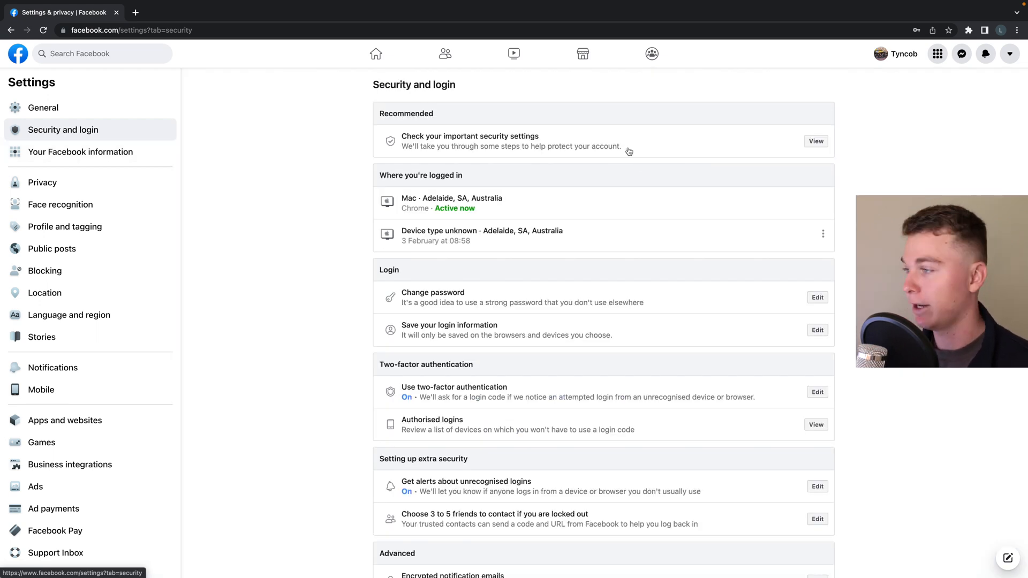
scroll("down", 3)
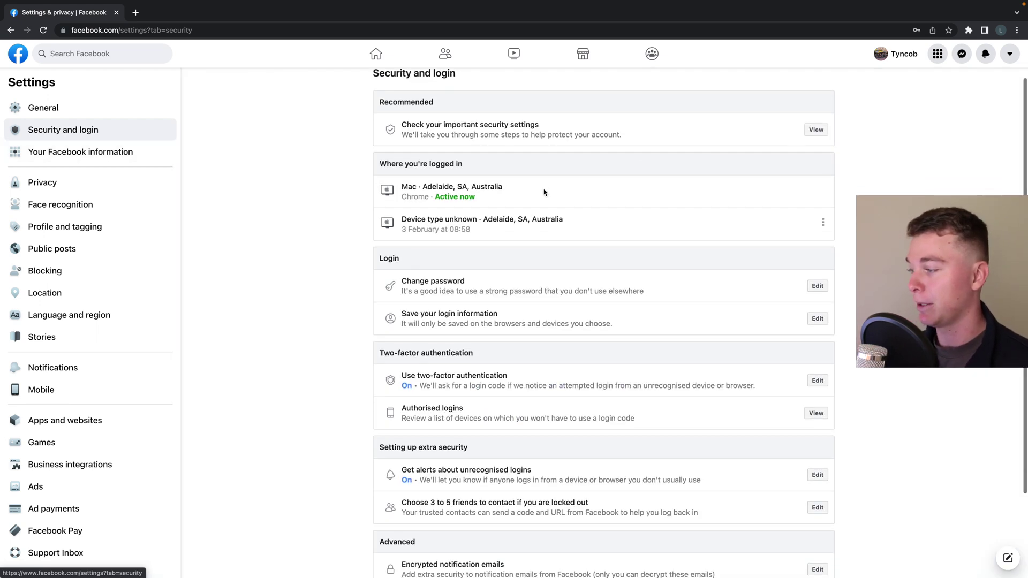
scroll("down", 3)
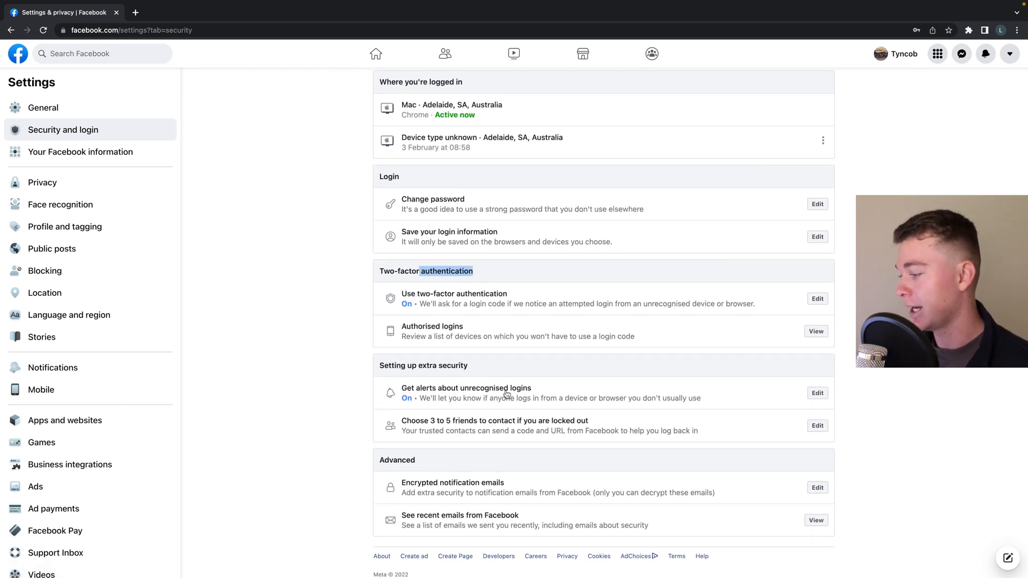
scroll("down", 3)
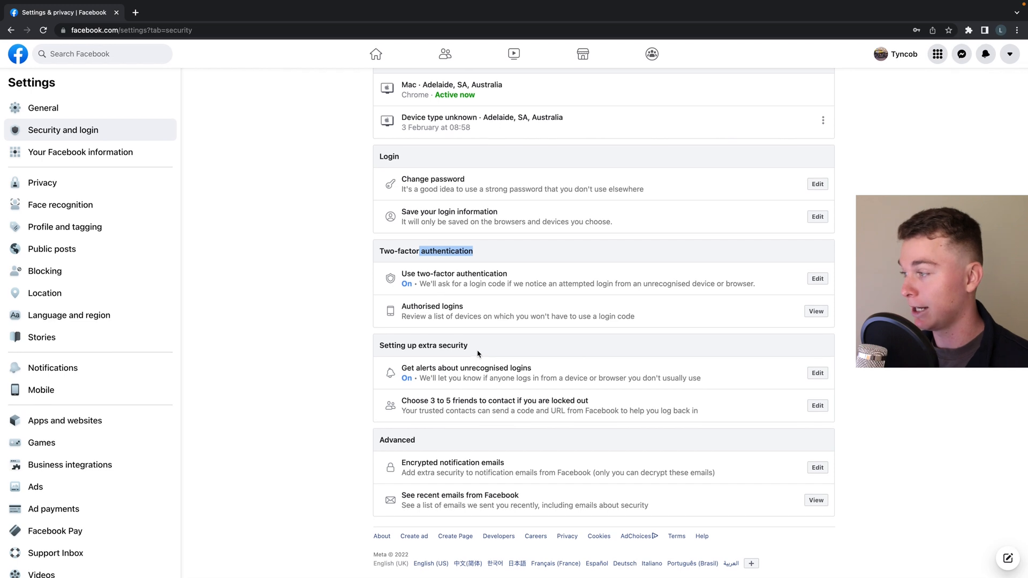
scroll("up", 3)
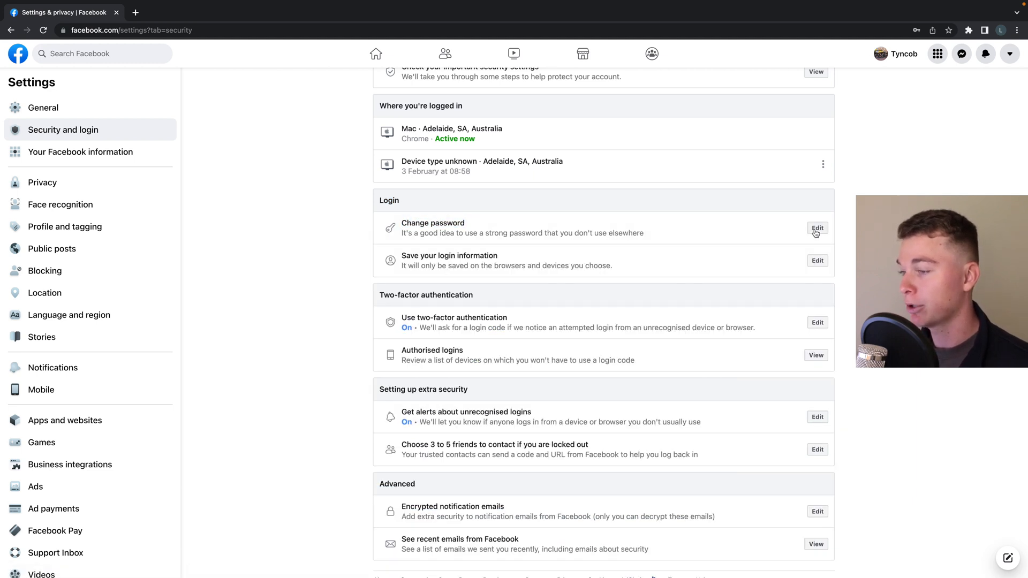
left_click(817, 227)
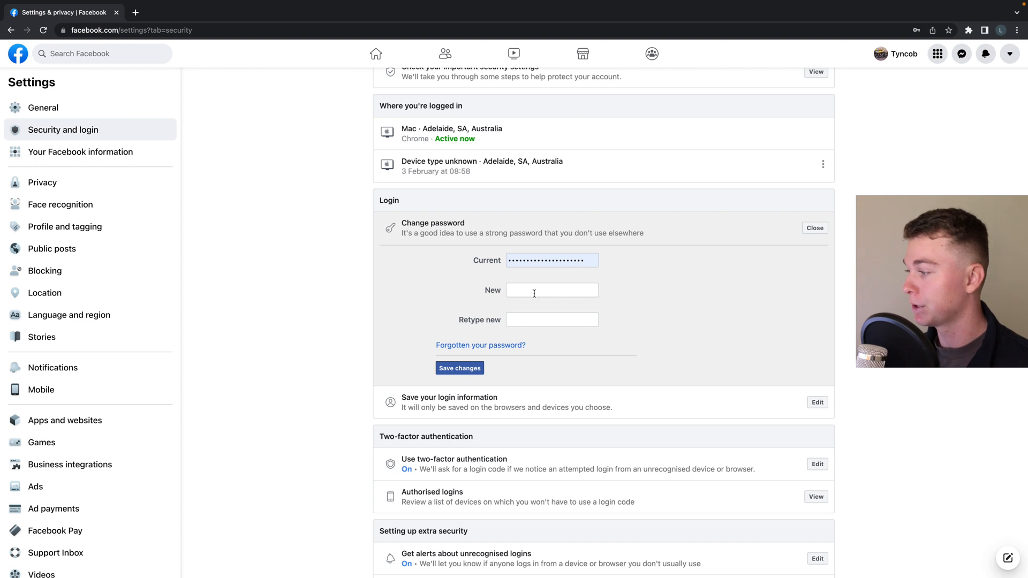
left_click(553, 290)
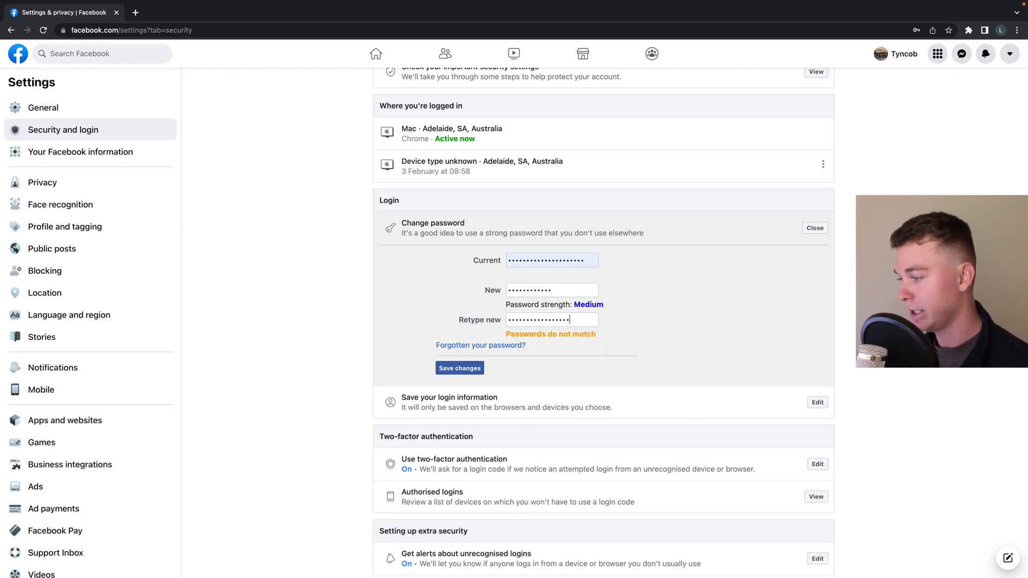
left_click(553, 290)
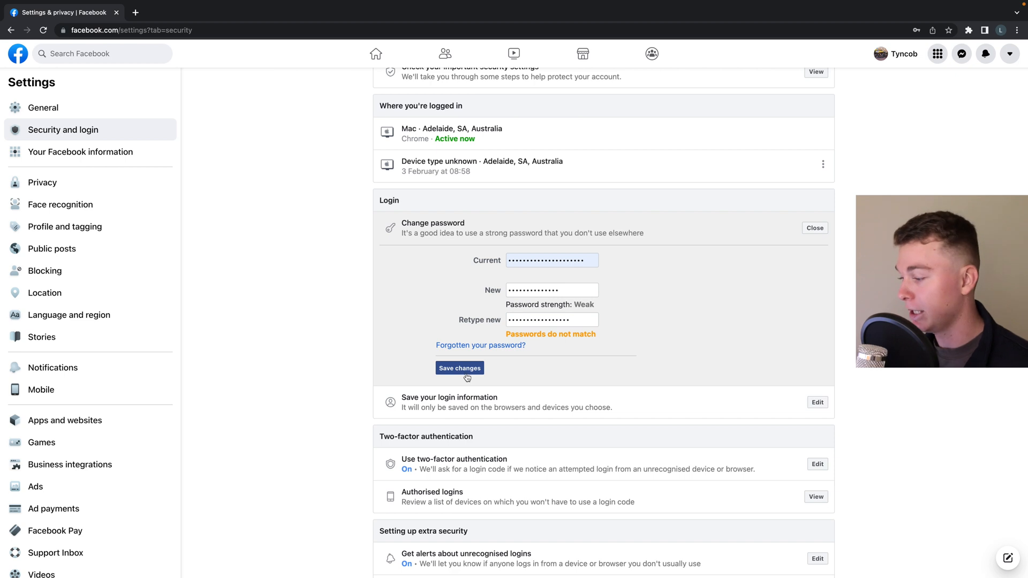
mouse_move(517, 354)
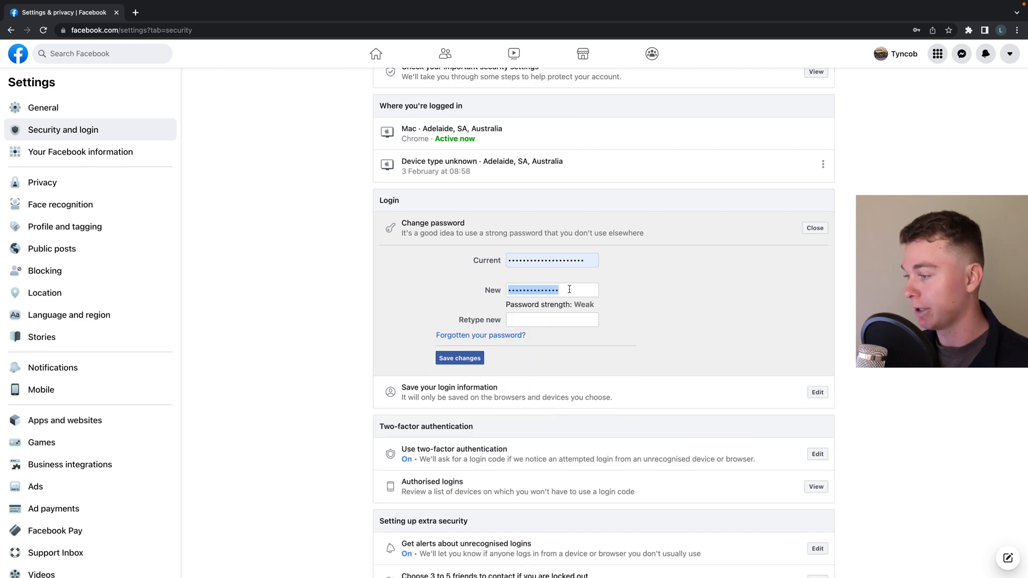
left_click(813, 227)
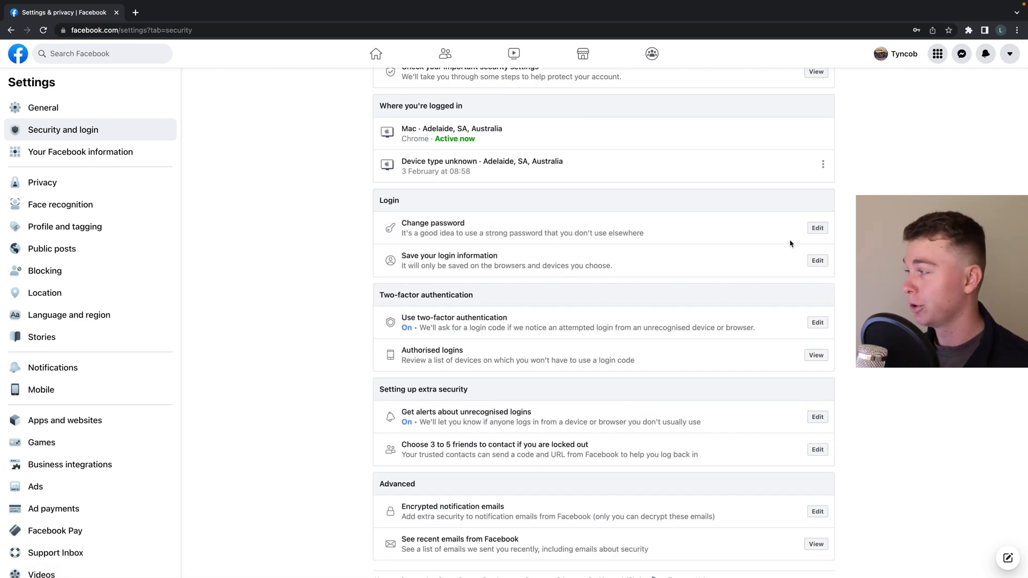
Search Google for 'password' in a new tab and go to the Strong Random Password Generator result
left_click(141, 12)
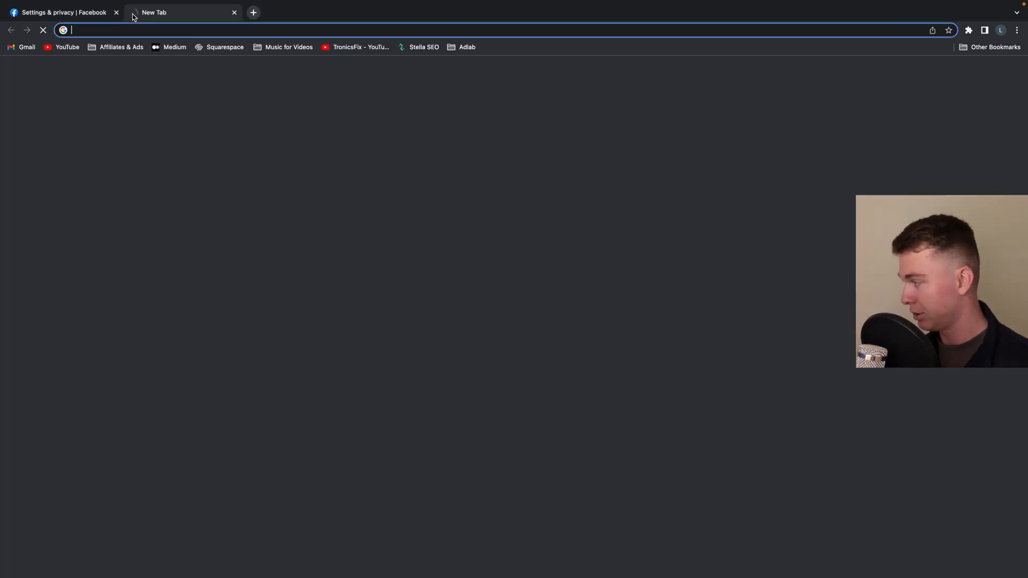
type("password generator")
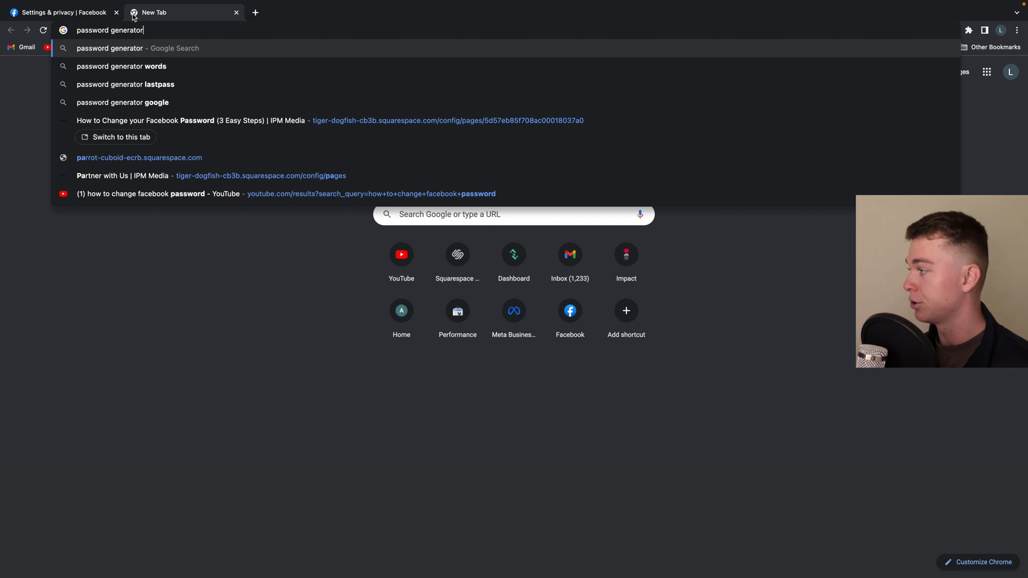
key("Enter")
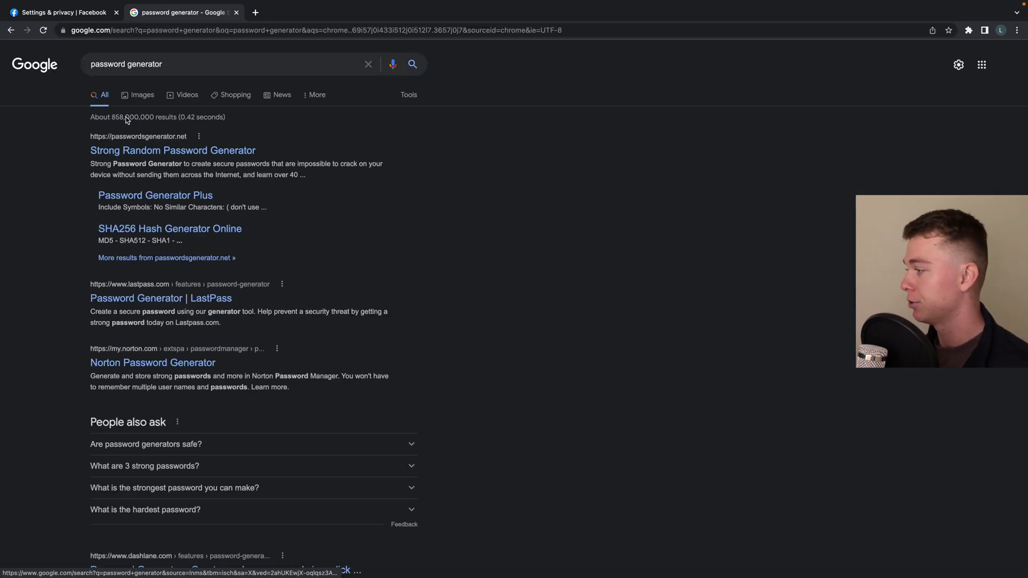
left_click(172, 150)
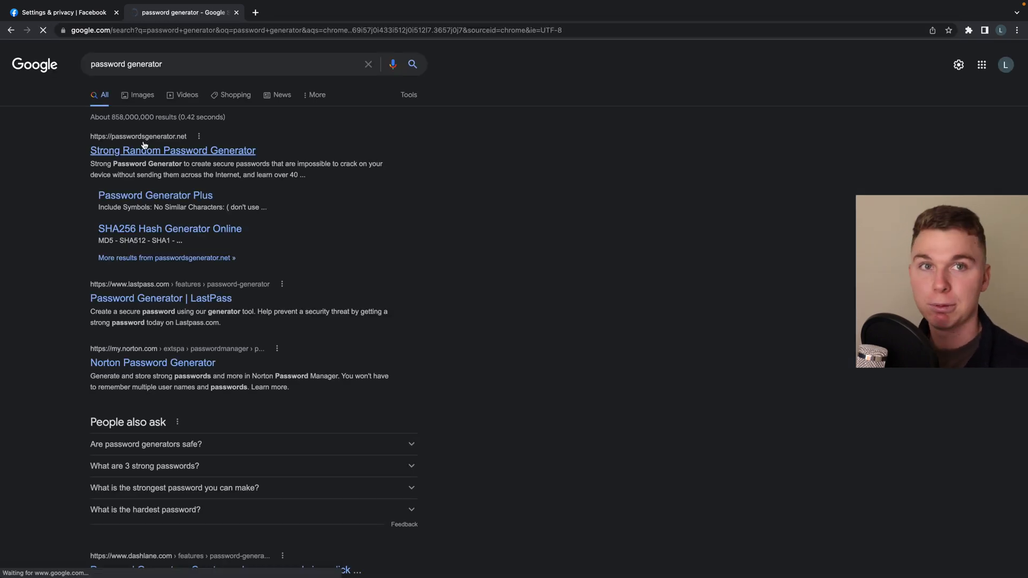
left_click(172, 149)
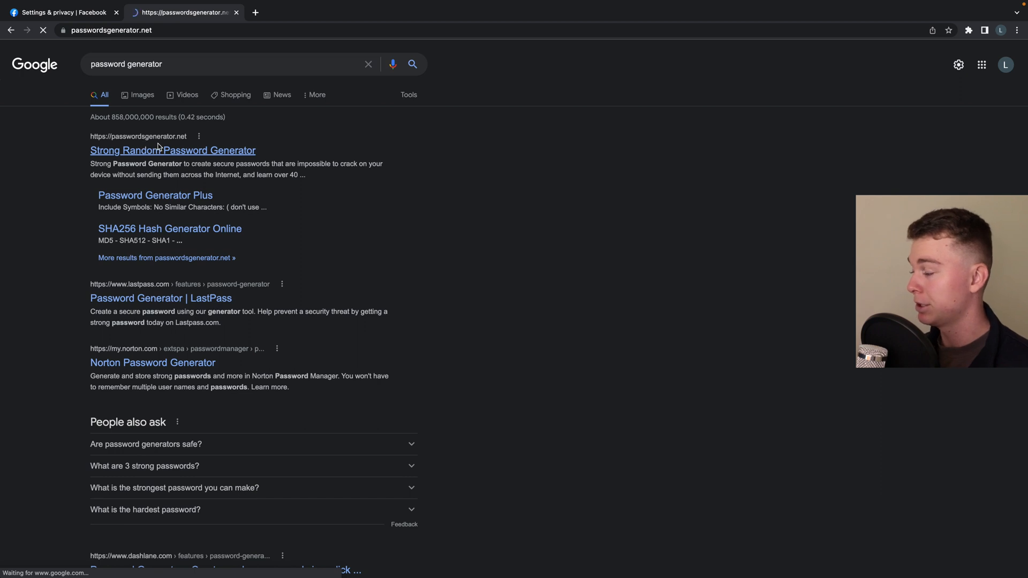
Generate a 16-character password including symbols, numbers and both letter cases
left_click(172, 150)
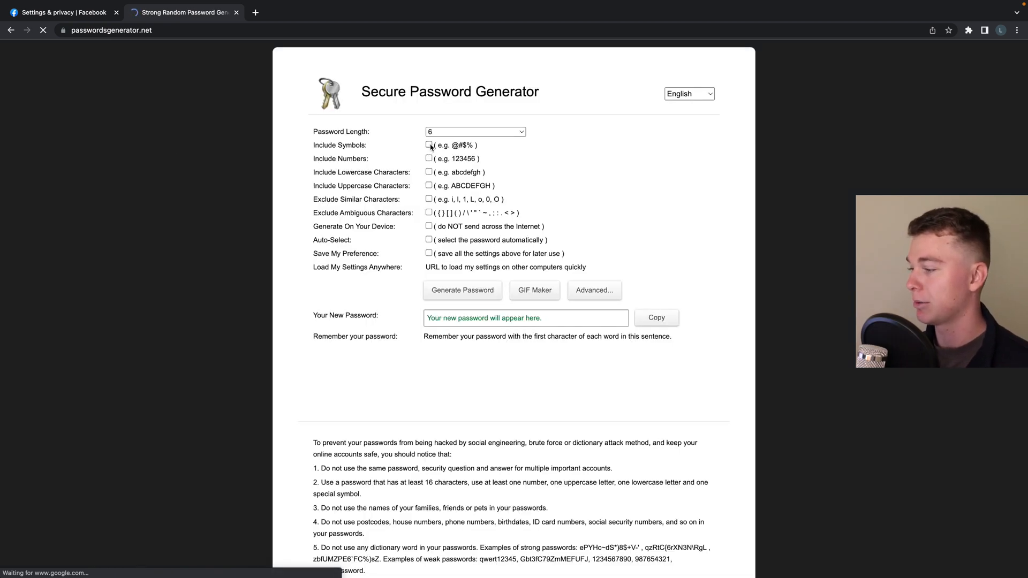
left_click(428, 171)
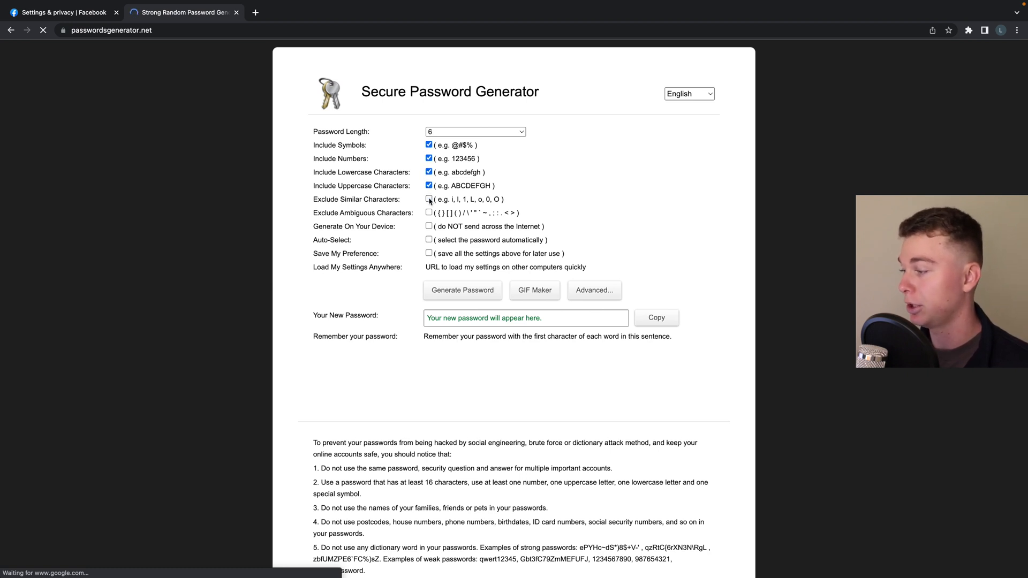
left_click(474, 132)
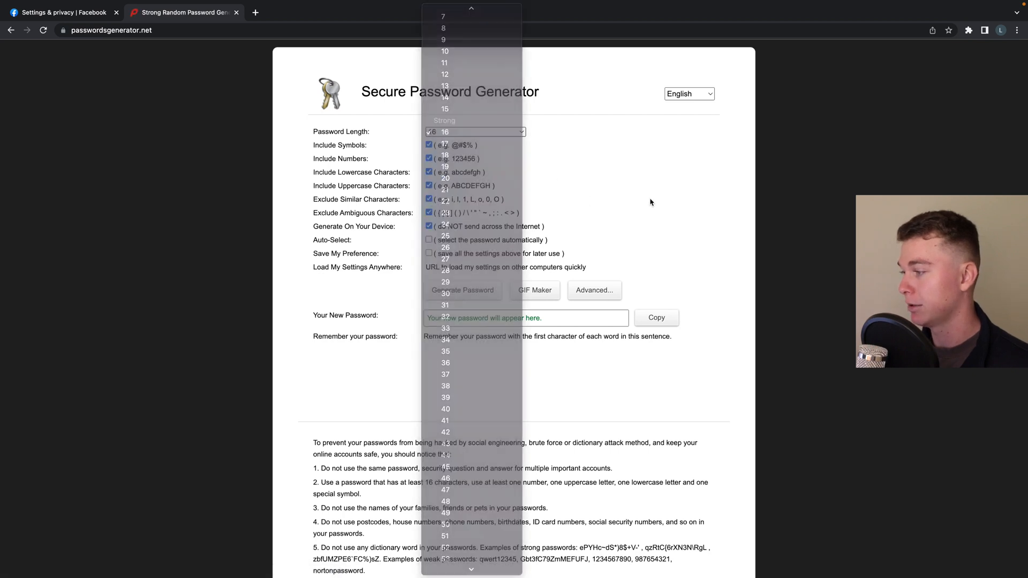
left_click(462, 290)
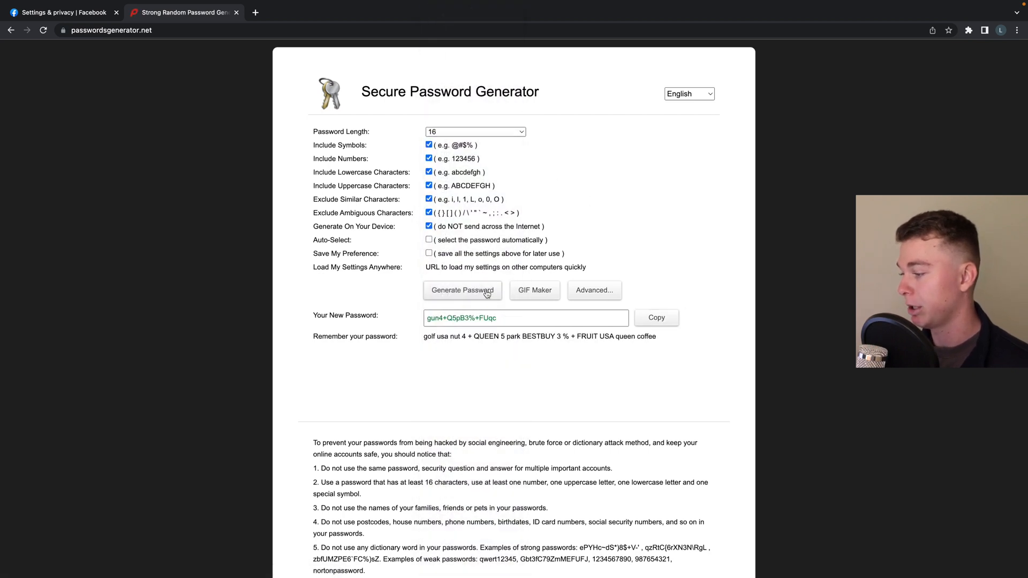
triple_click(493, 318)
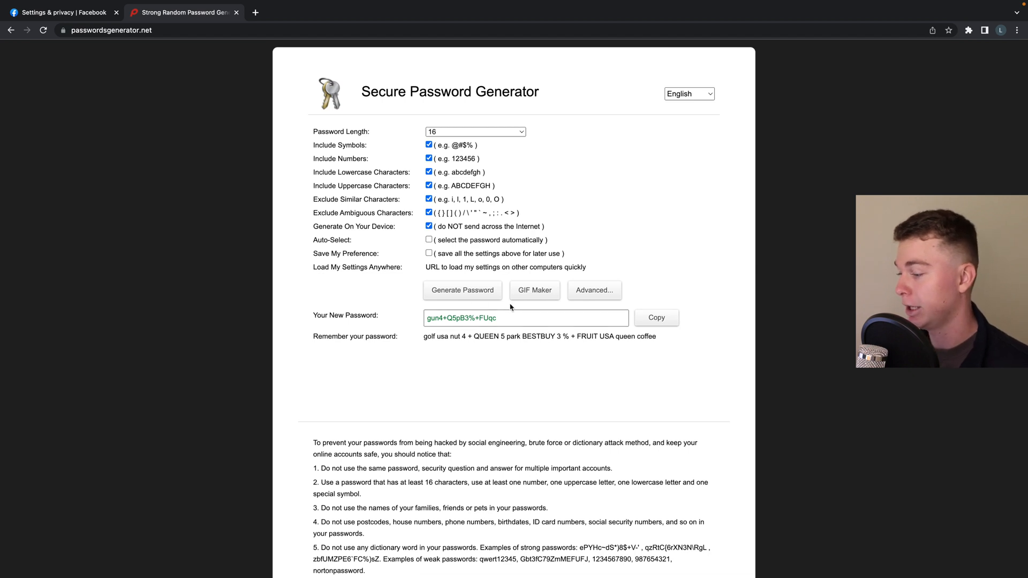
Select the remember-your-password sentence and return to Facebook's Security and login page
left_click_drag(425, 336, 624, 336)
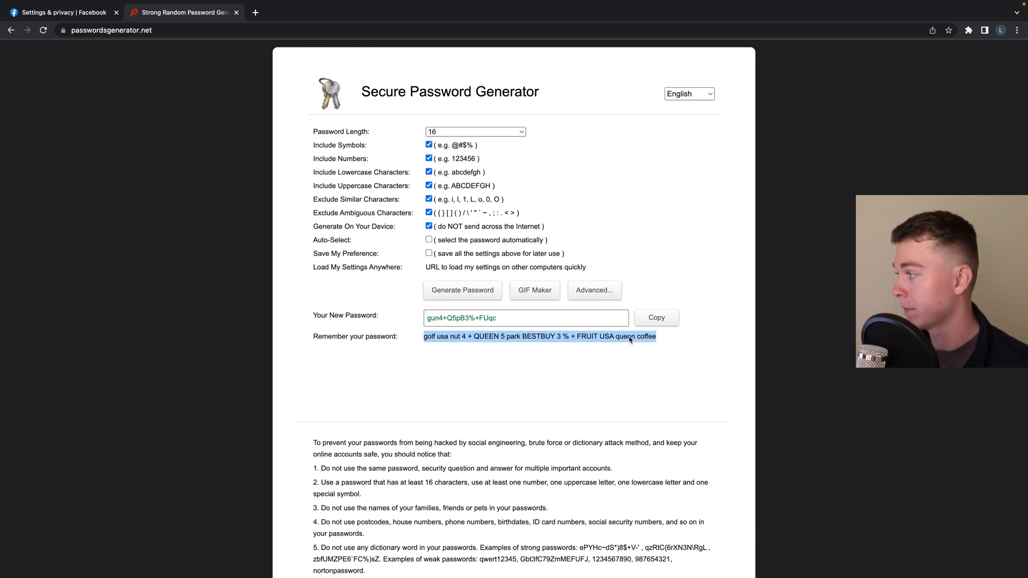
left_click(64, 39)
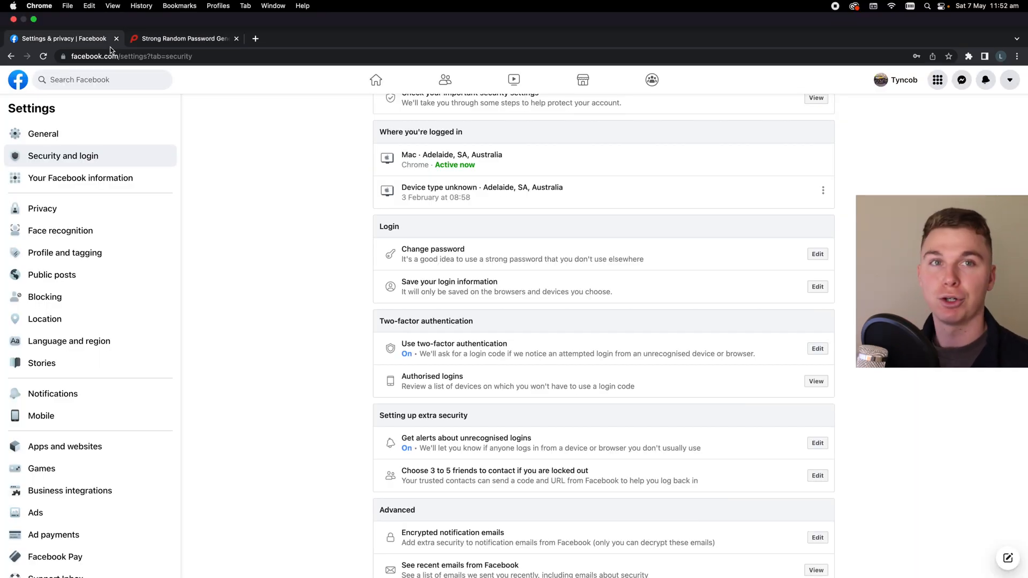